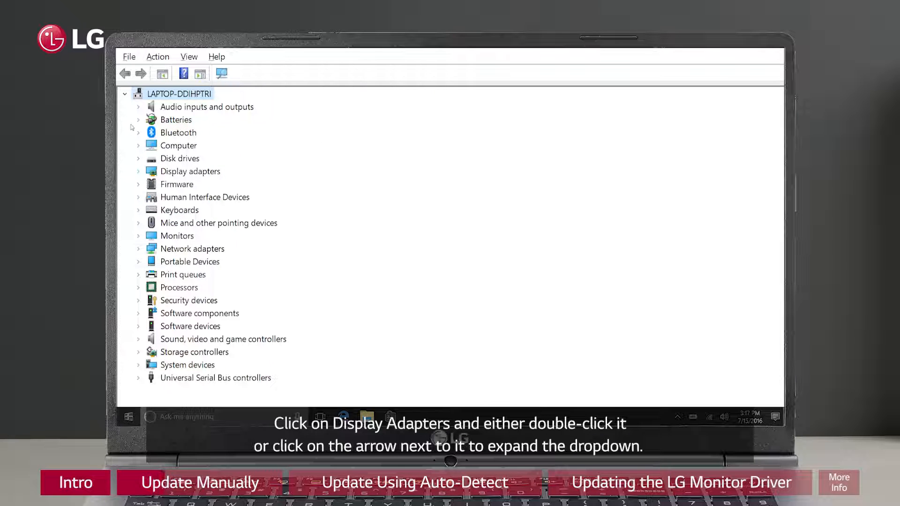
Step: Expand Display adapters and start Update driver on a graphics adapter from its context menu
left_click(138, 170)
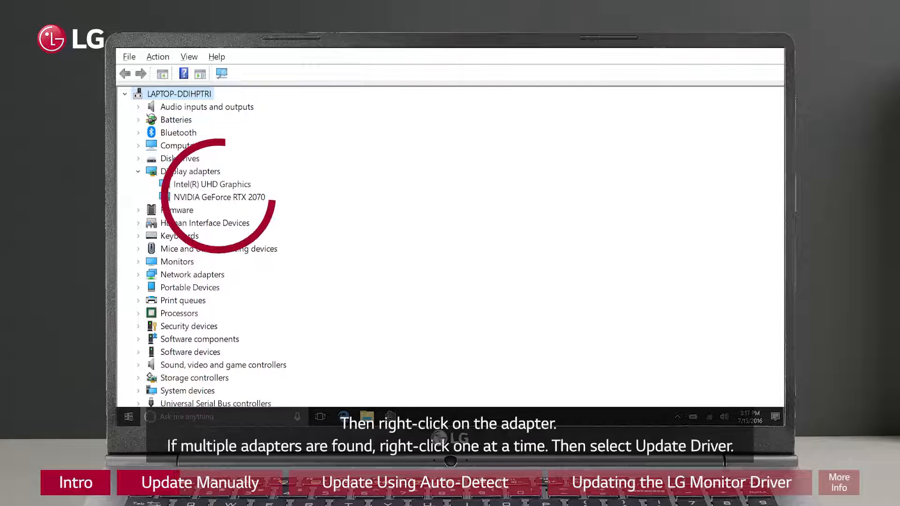
right_click(219, 197)
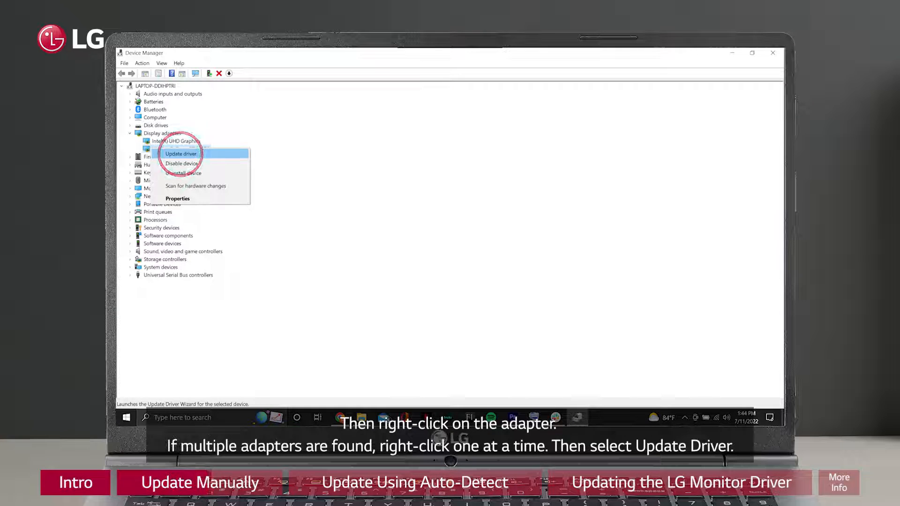
left_click(180, 153)
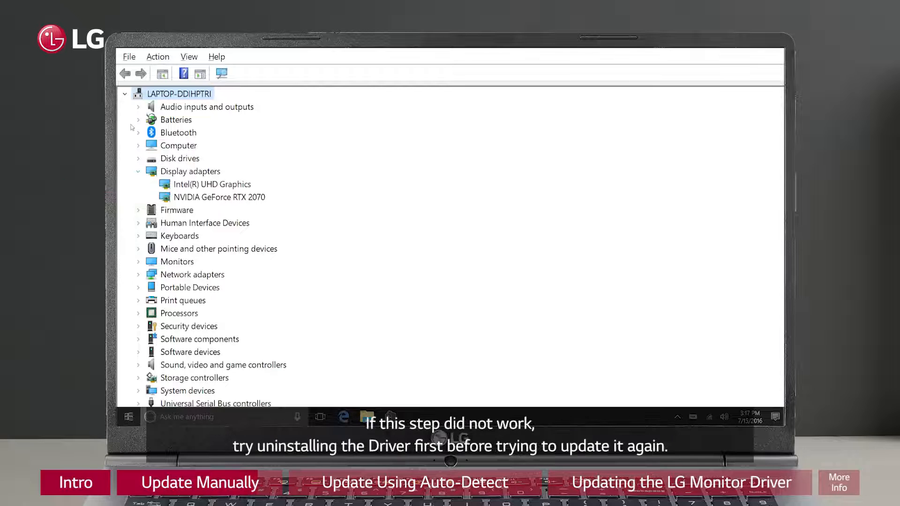
right_click(219, 197)
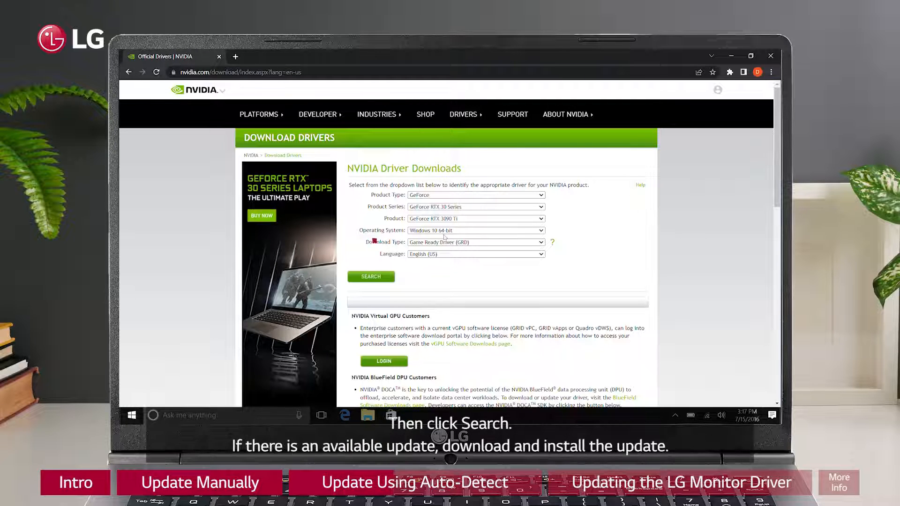
Step: Search the chosen GeForce product, download Game Ready Driver 516.59 and restart the PC
left_click(371, 277)
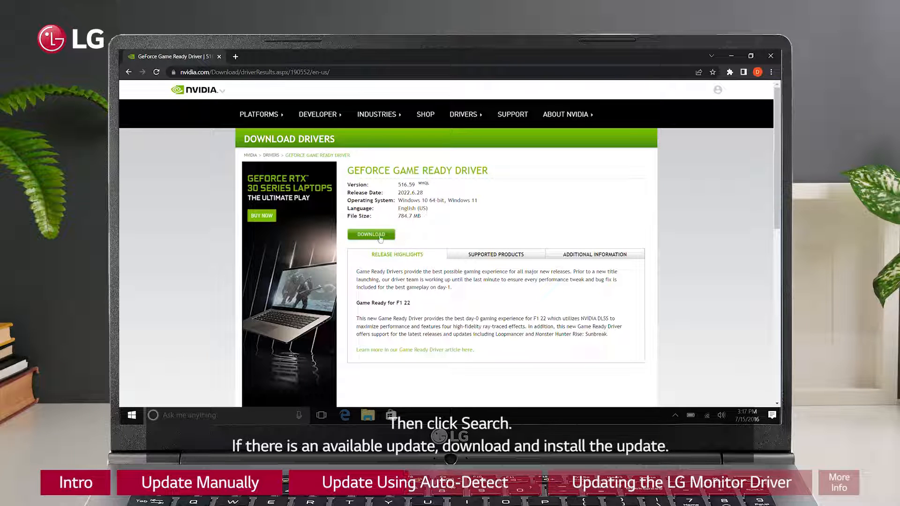
left_click(131, 415)
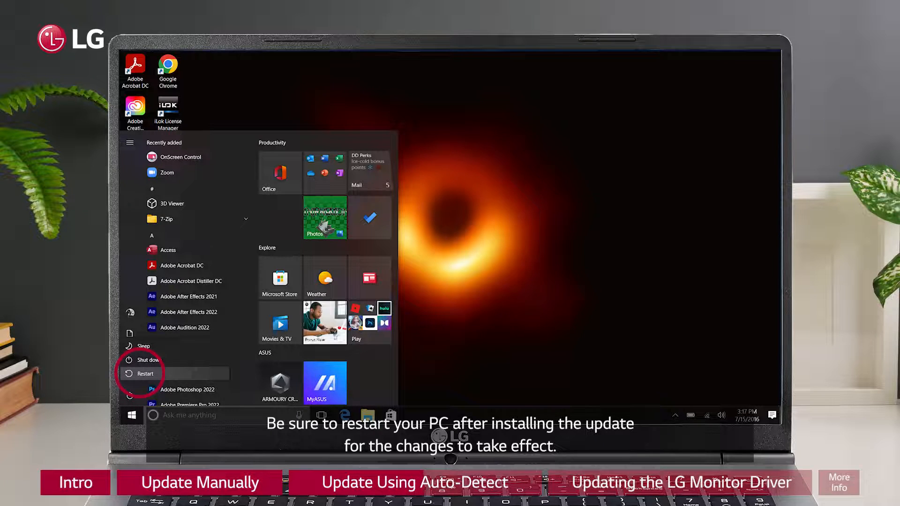
left_click(144, 374)
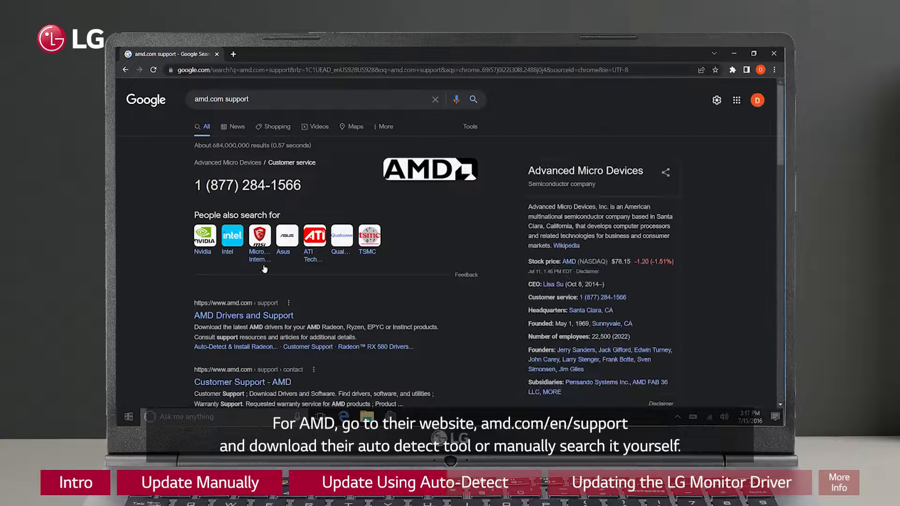
Step: Visit AMD's drivers page, then Intel's Driver & Support Assistant page from the search results
left_click(242, 315)
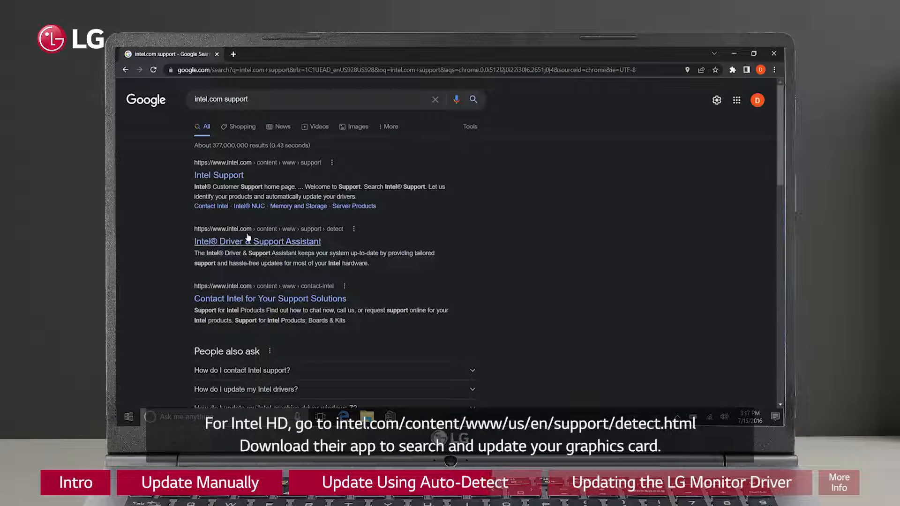
left_click(257, 241)
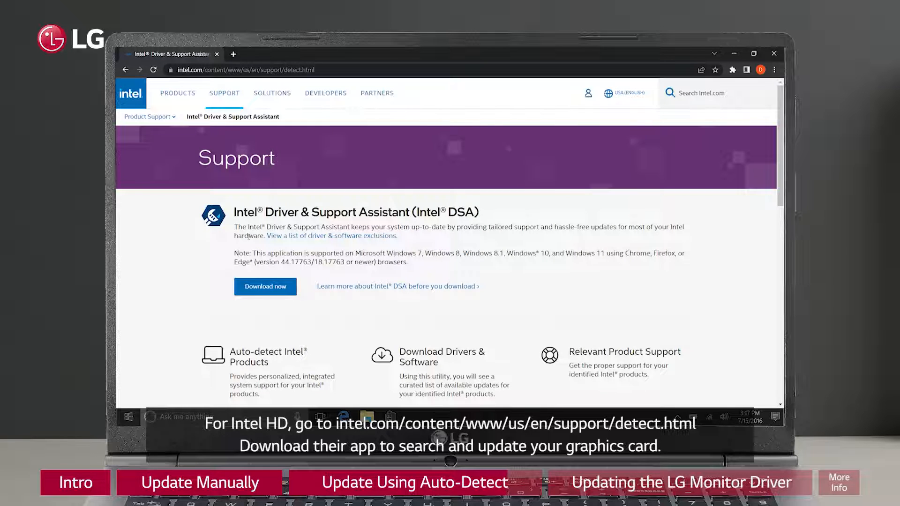
scroll("down", 3)
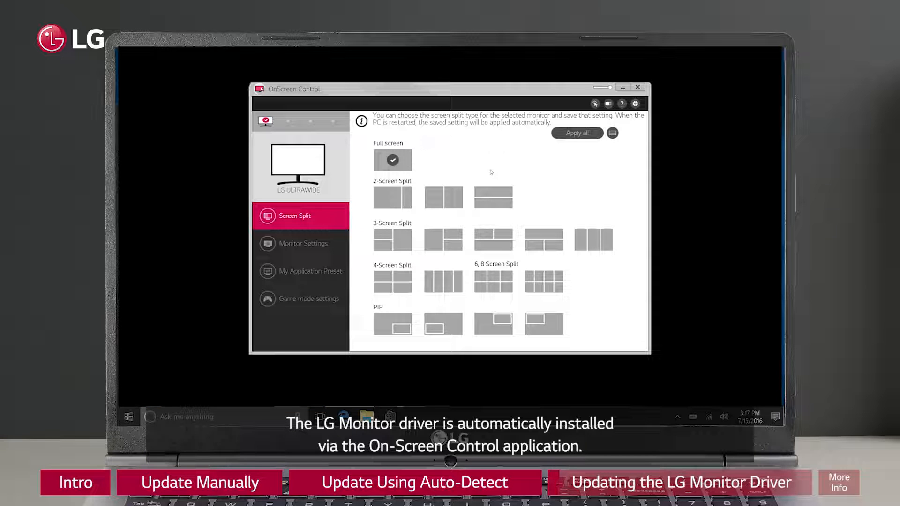
left_click(634, 103)
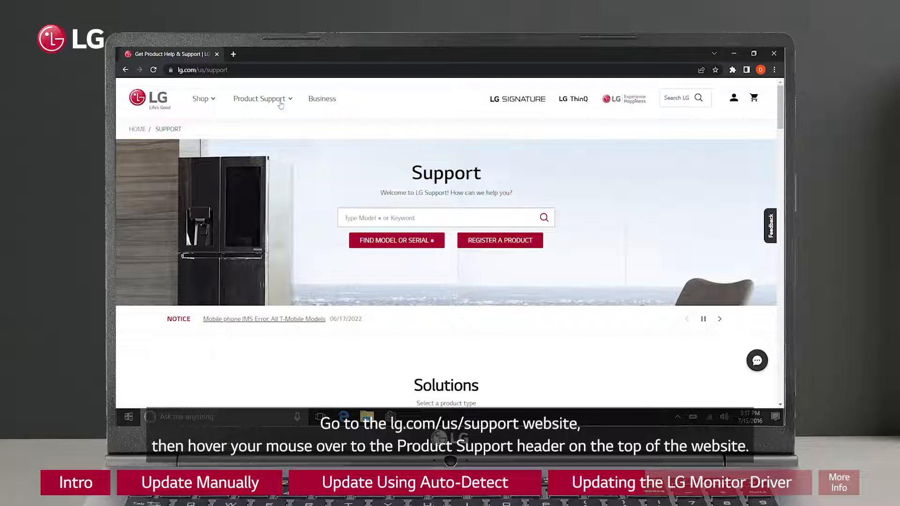
Step: Reach LG's Software & Drivers page at lg.com/us/support/software-firmware-drivers via Product Support
left_click(259, 99)
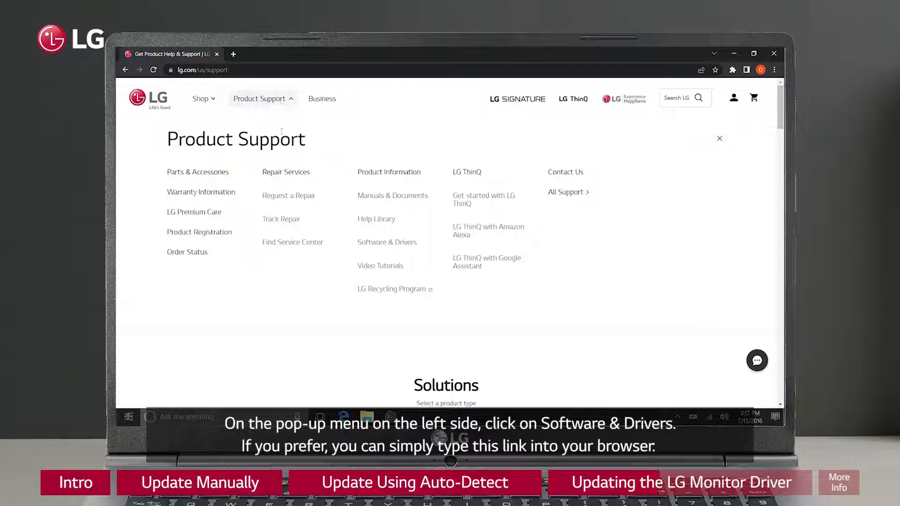
left_click(387, 241)
type("lg.com/us/support/")
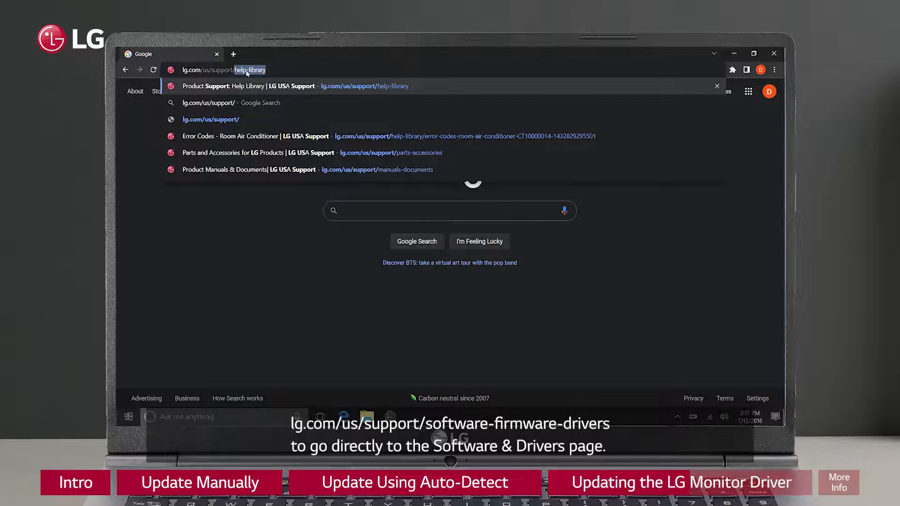
type("software-firmware-drivers")
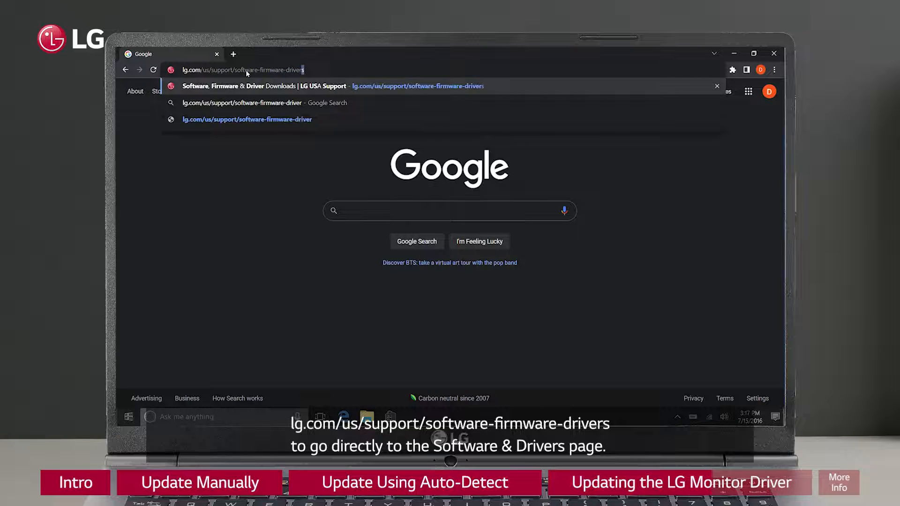
left_click(275, 85)
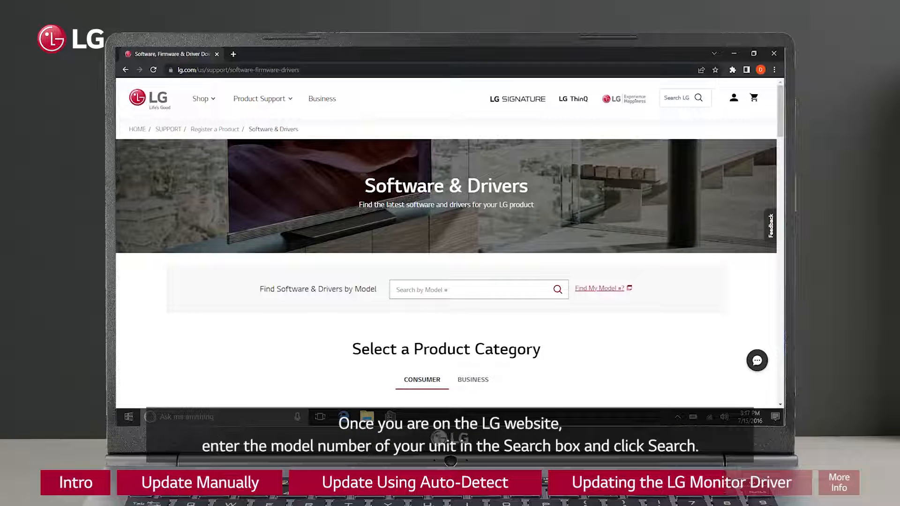
Step: Search model 34UC98-W and download Win_OSC_7.50.zip from its Software Update list
type("34ud")
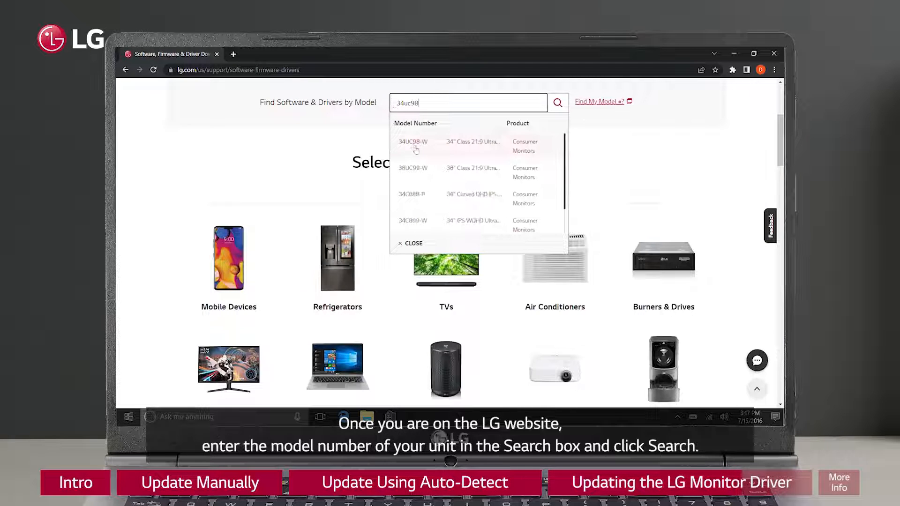
left_click(412, 142)
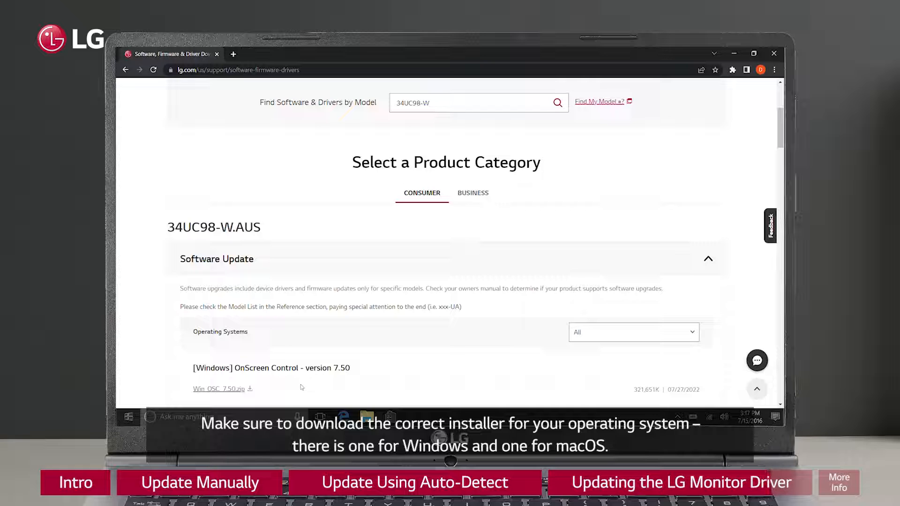
scroll("down", 3)
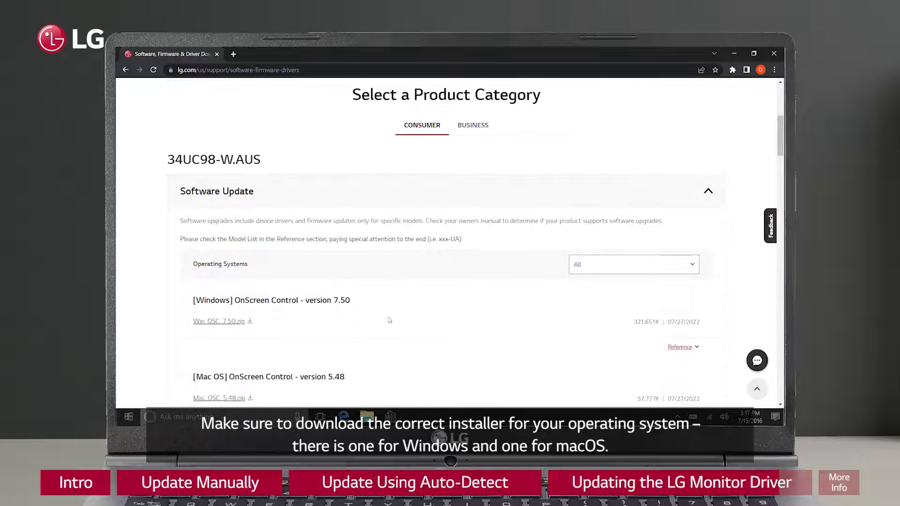
scroll("down", 3)
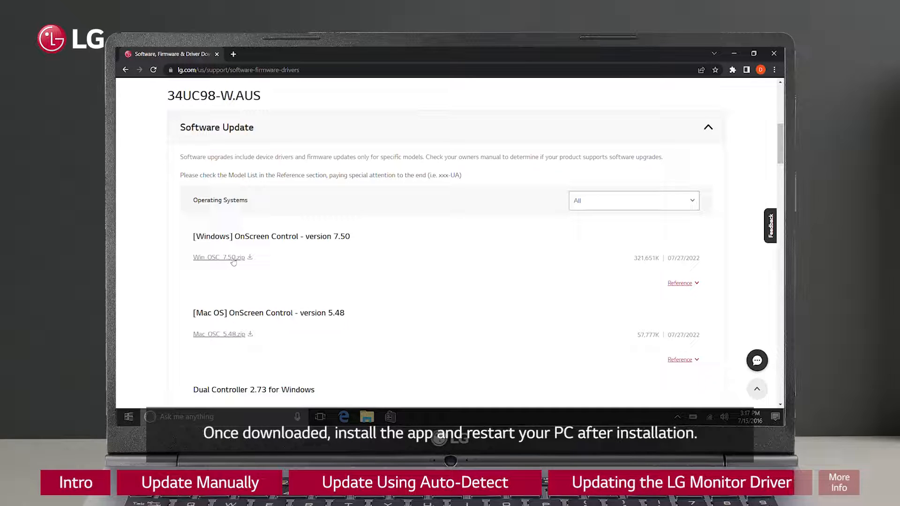
left_click(218, 257)
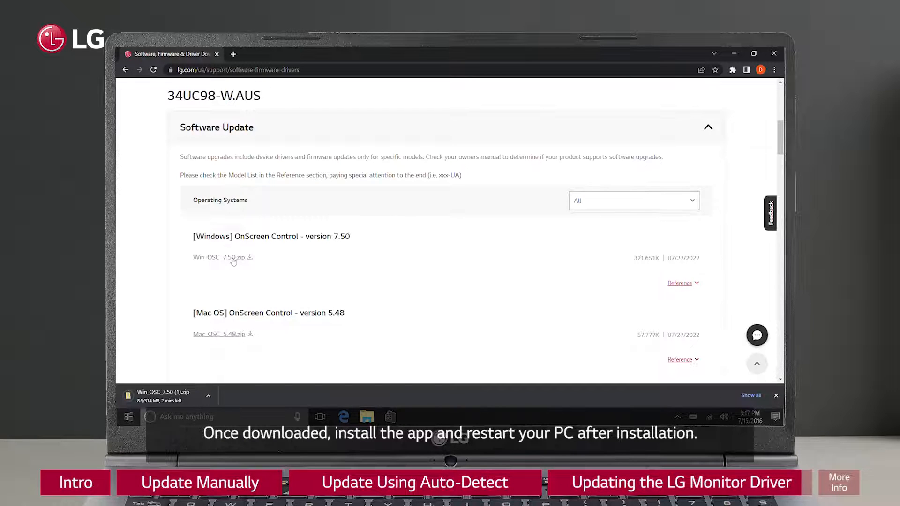